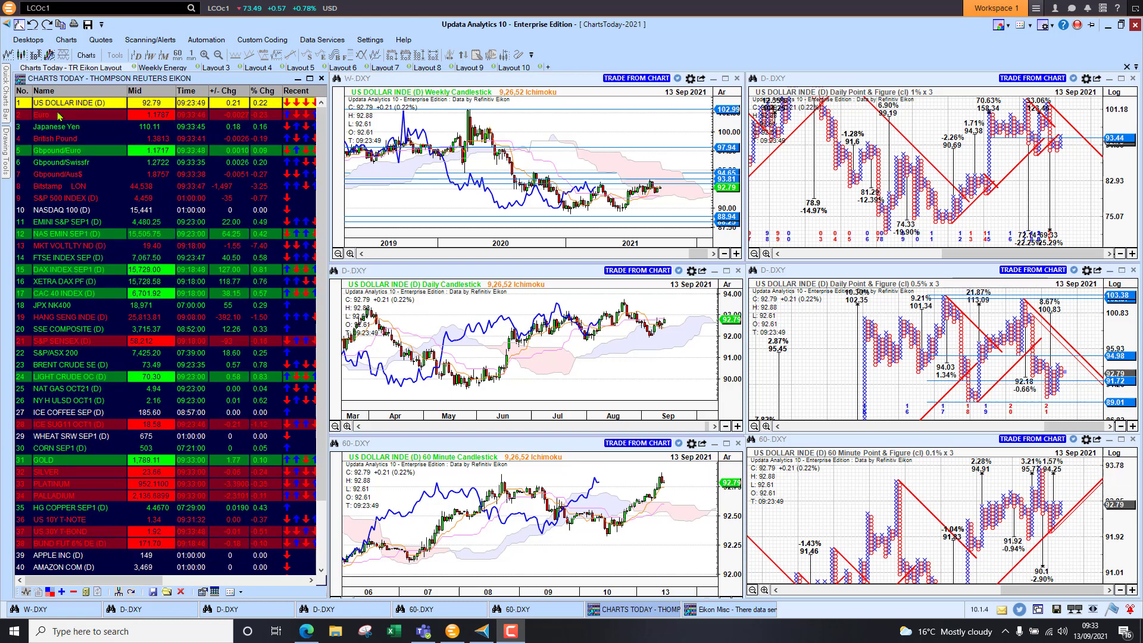
Select the Euro row in the Charts Today watch list to start stepping toward Japanese Yen.
click(55, 114)
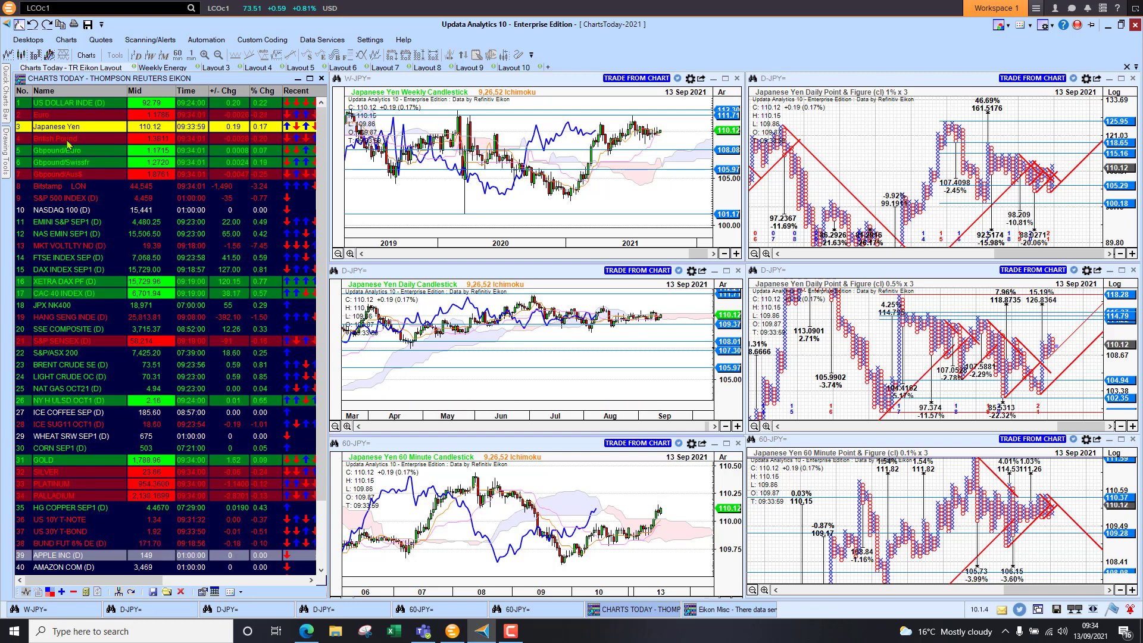
click(54, 139)
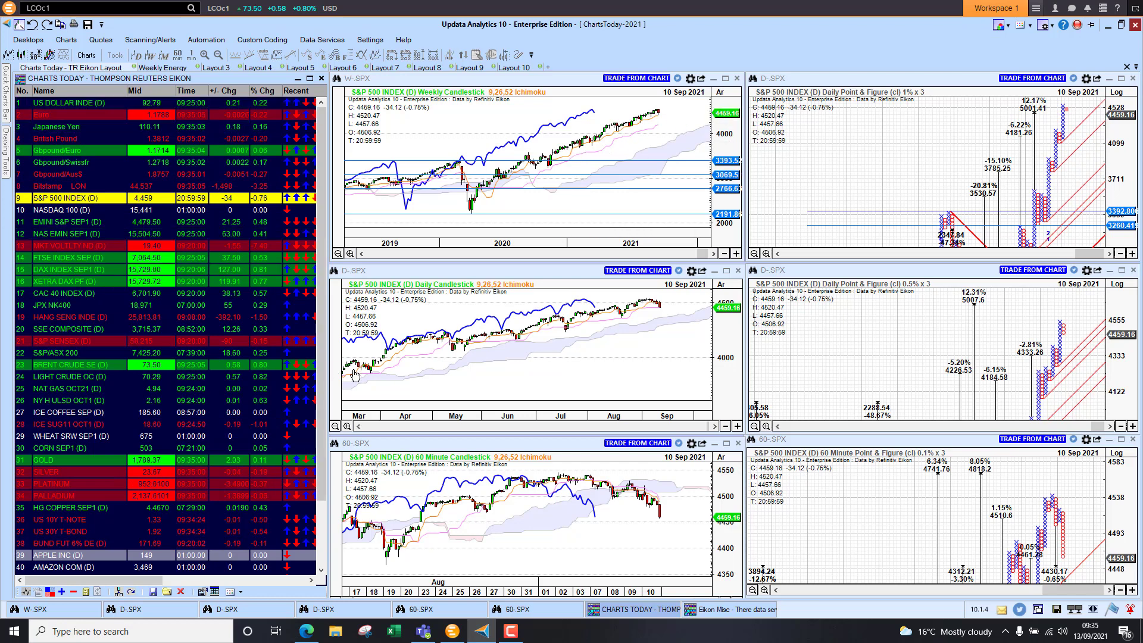
mouse_move(380, 384)
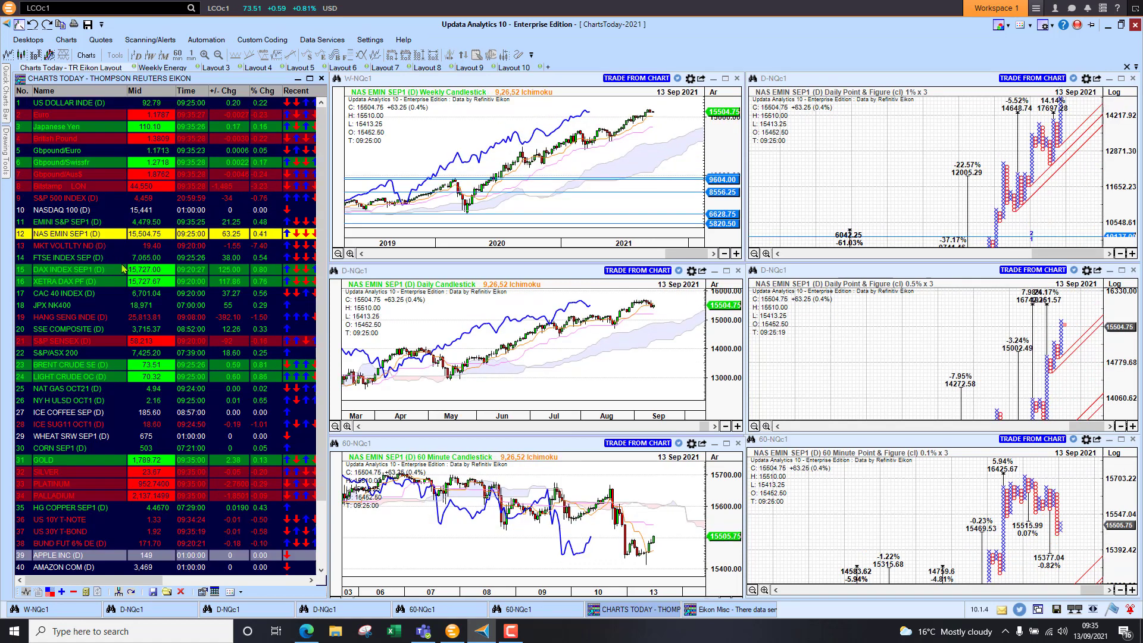
Show the XETRA DAX PF charts, then move on to the JPX NK400 row.
click(69, 245)
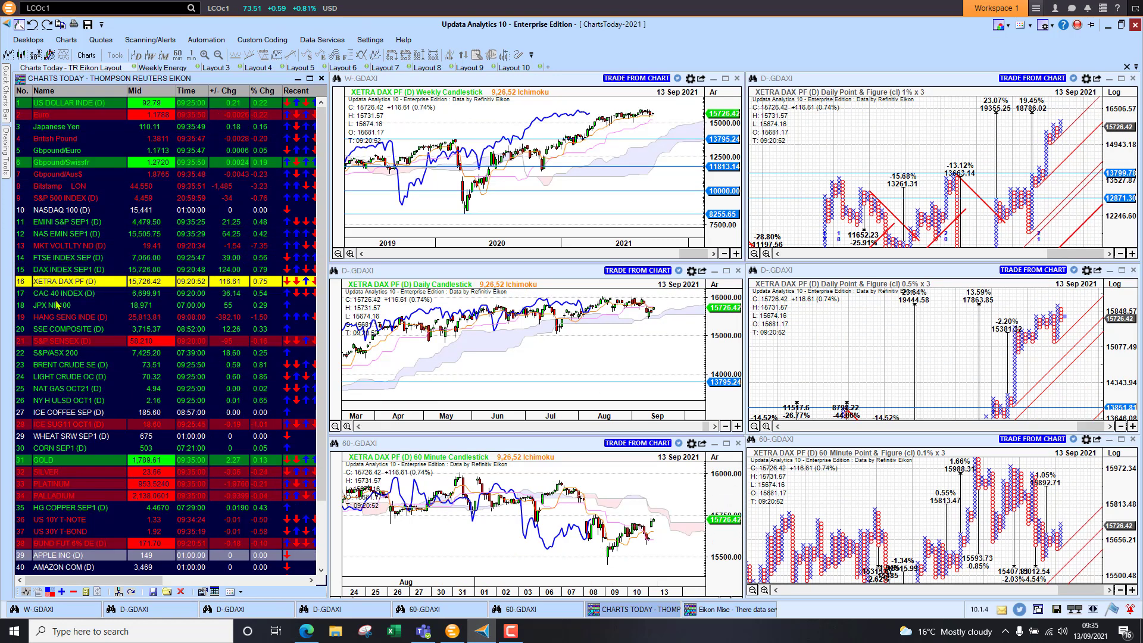
click(58, 304)
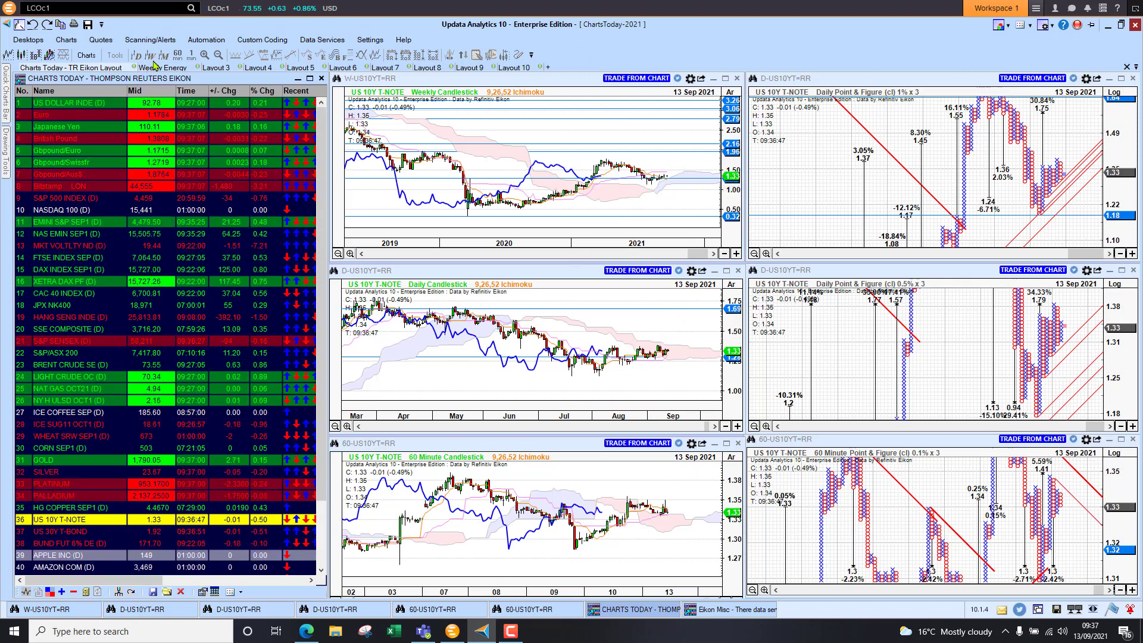
Switch to the Weekly TnT energy layout showing Brent Crude and German power charts.
click(160, 67)
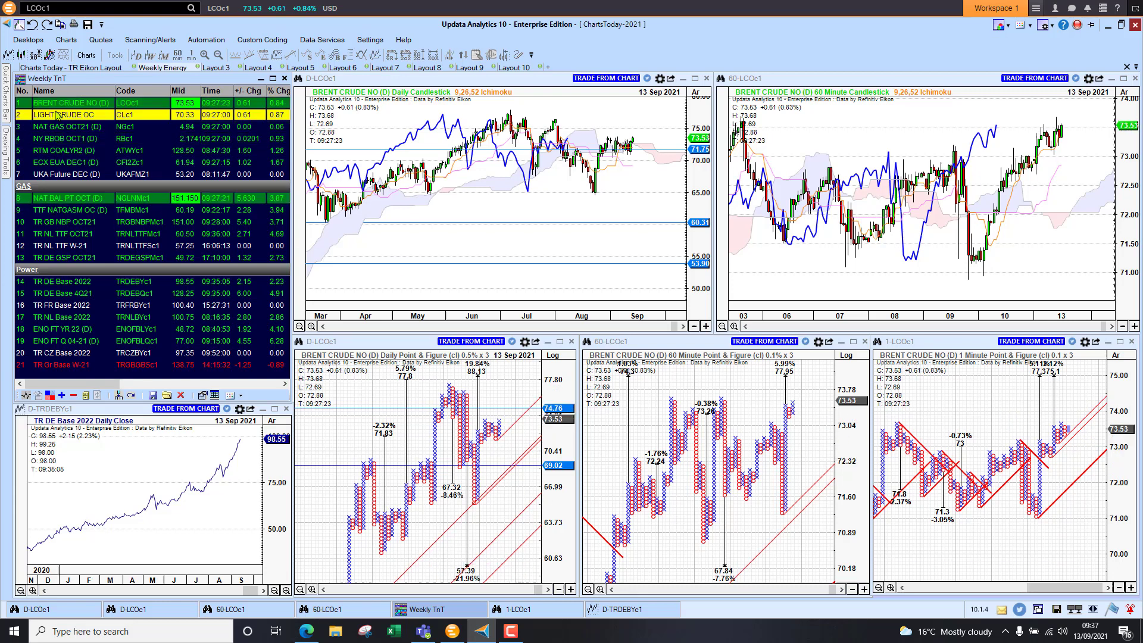
Step through LIGHT CRUDE OC and NAT GAS OCT21 to land on the RTM COALYR2 charts.
click(65, 114)
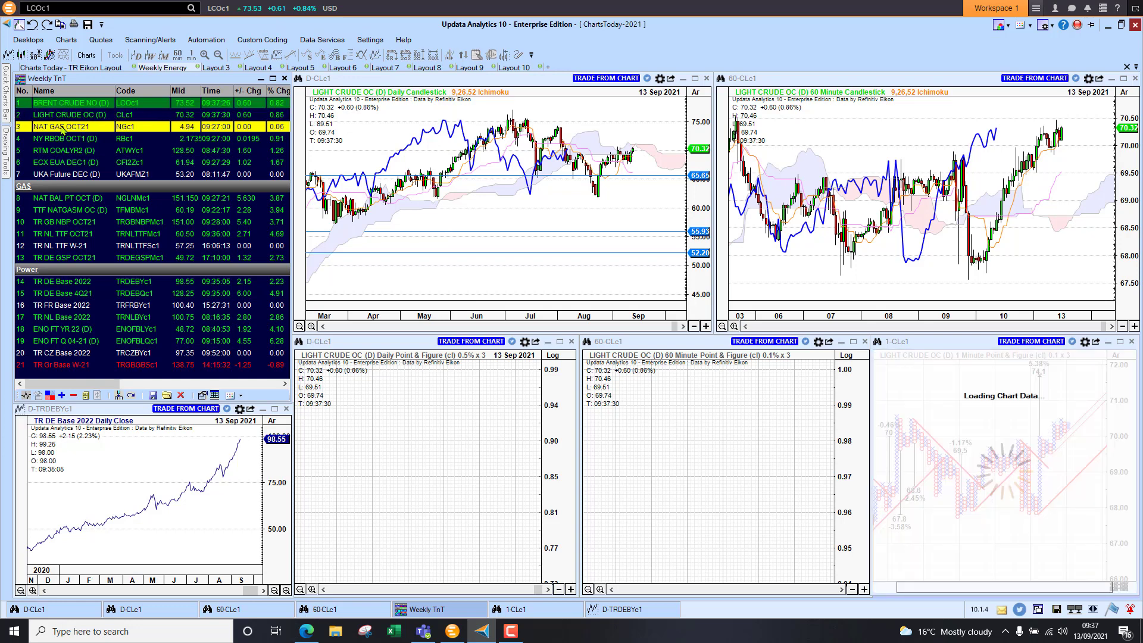
click(69, 127)
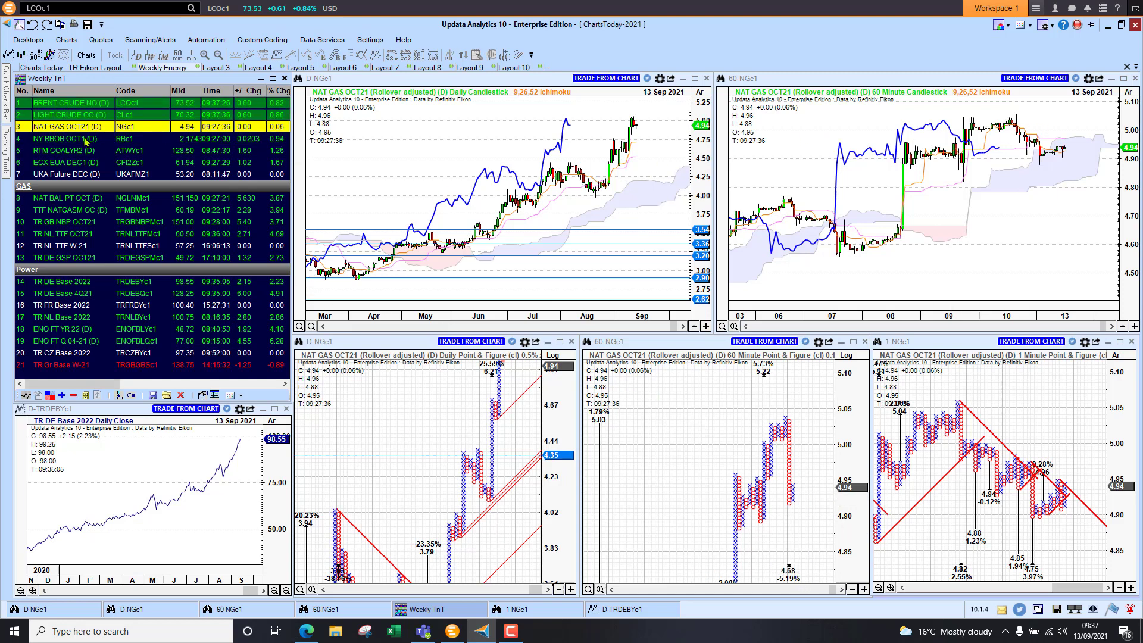
click(65, 150)
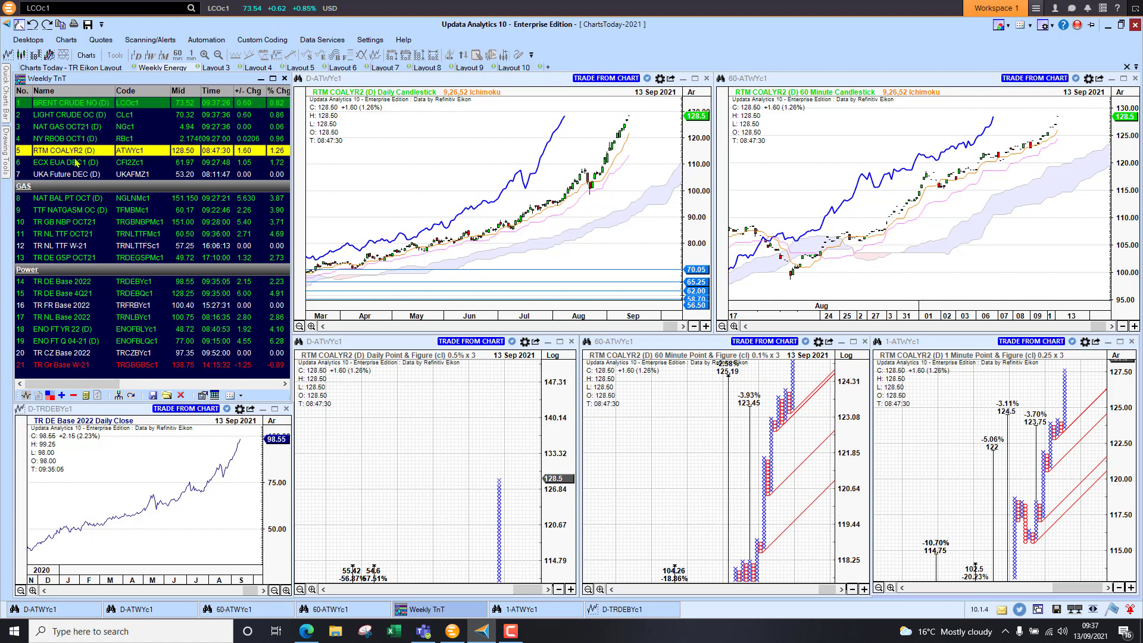
Review ECX EUA DEC1, NAT BAL PT OCT and TTF NATGASM OC, finishing on TR DE Base 2022 power.
click(66, 162)
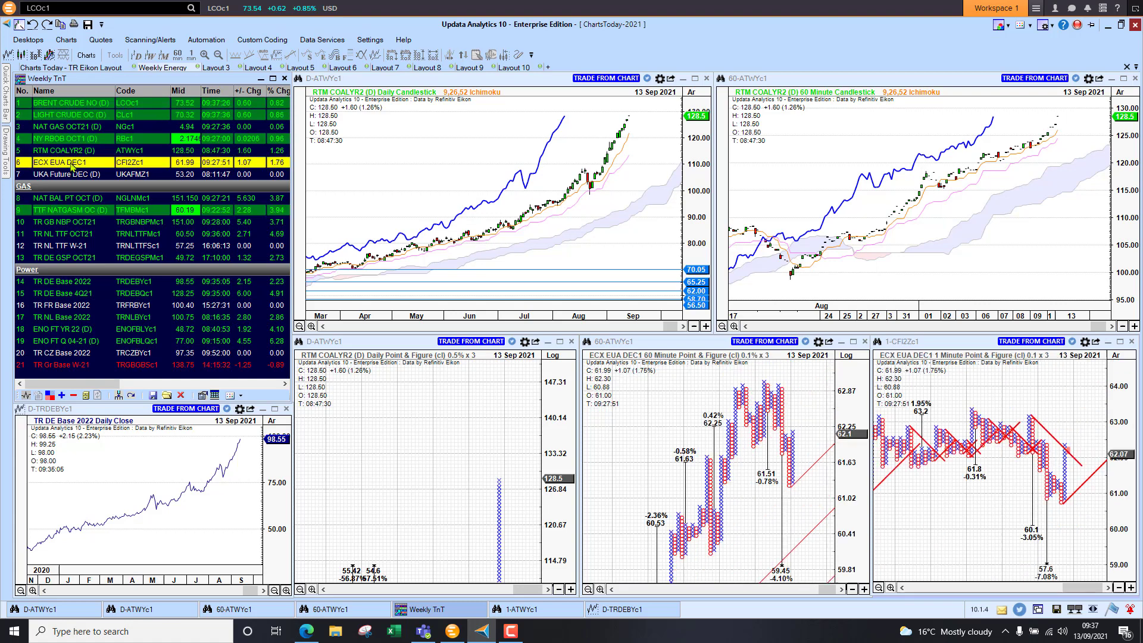
click(66, 162)
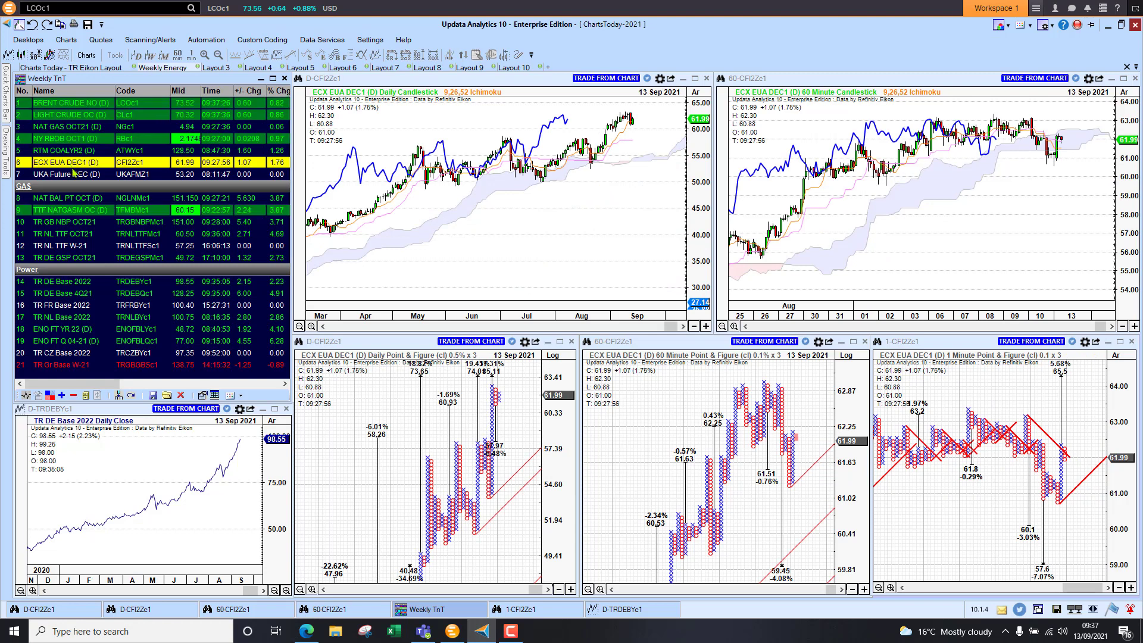
mouse_move(538, 275)
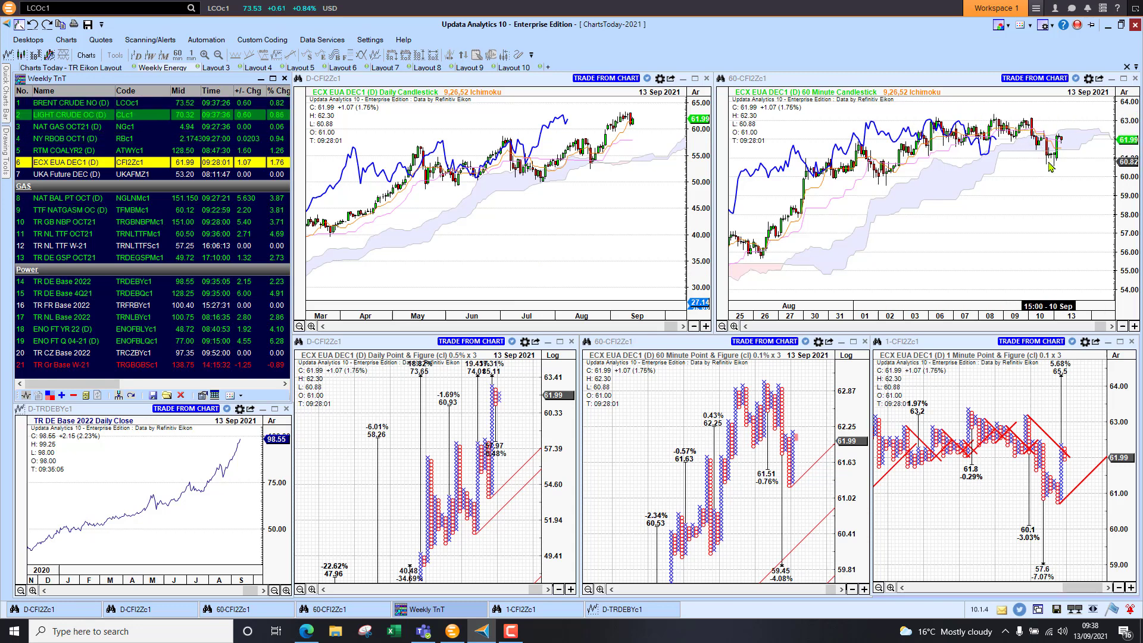
mouse_move(776, 458)
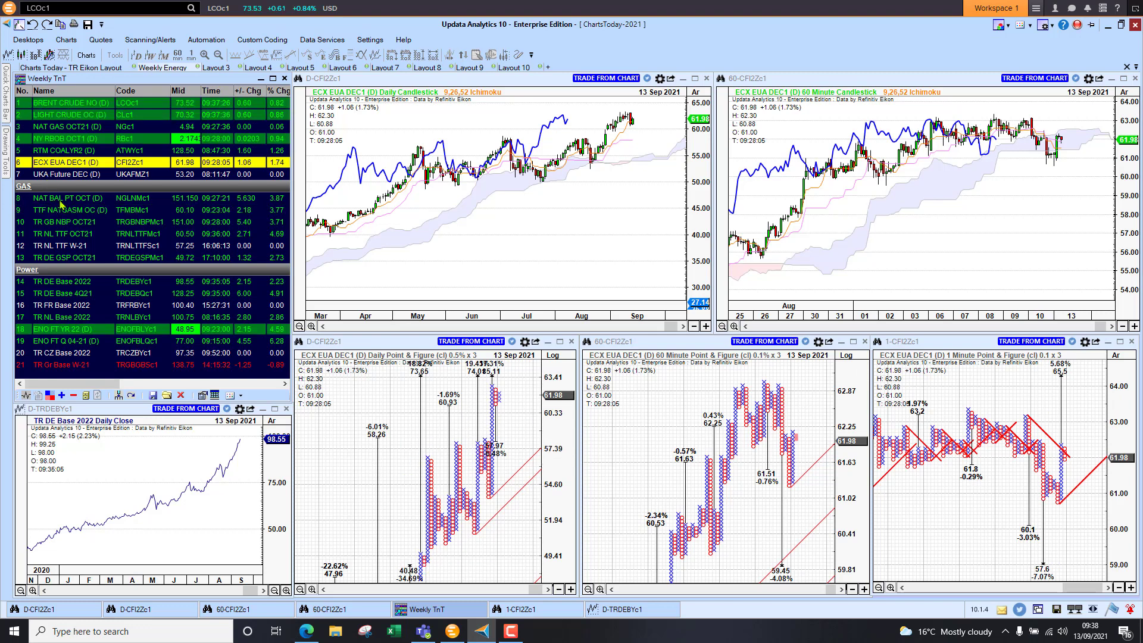
click(65, 197)
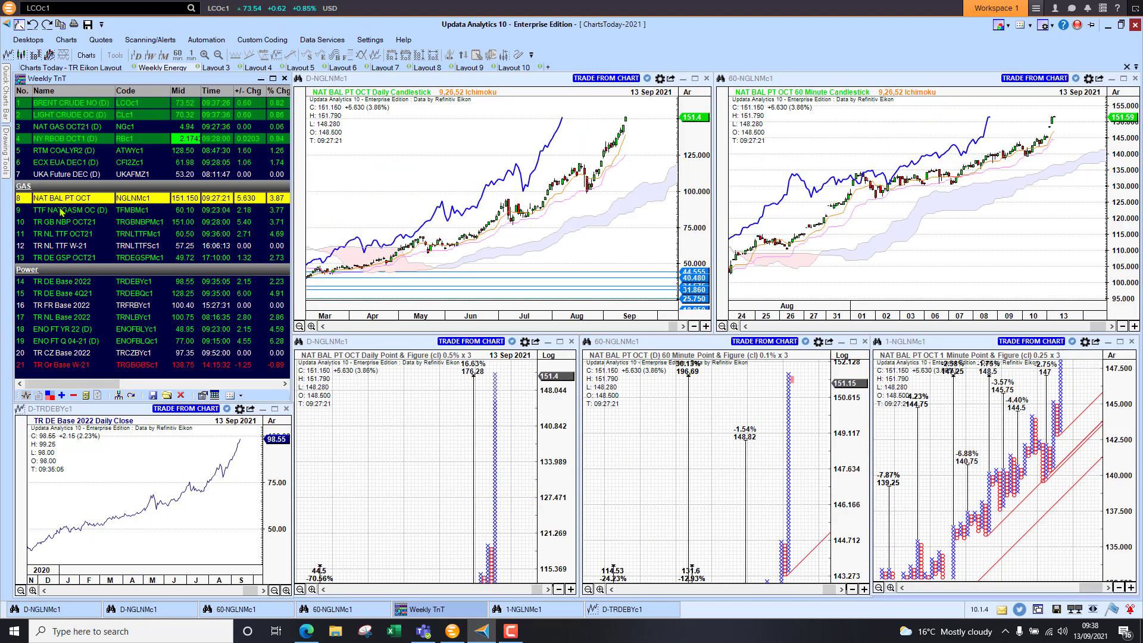
click(62, 210)
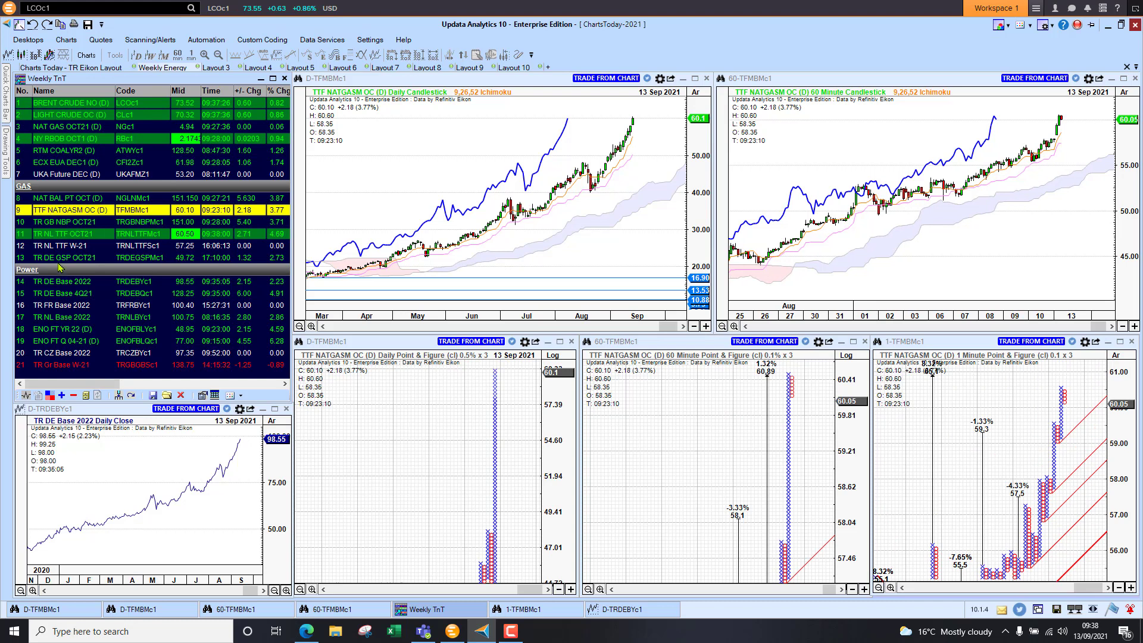
click(62, 280)
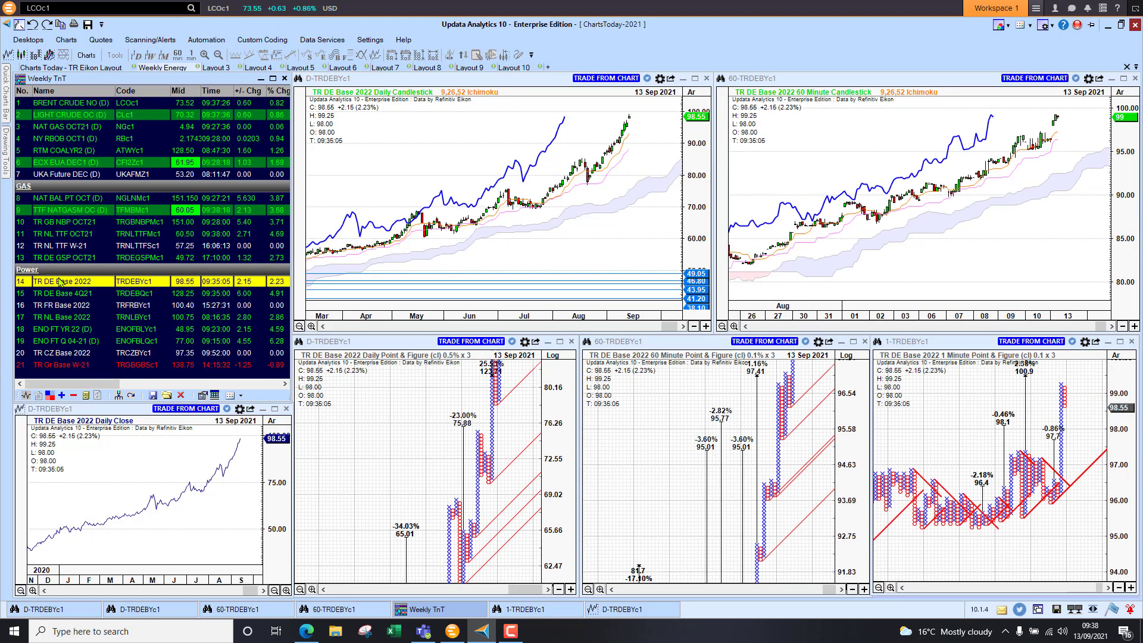